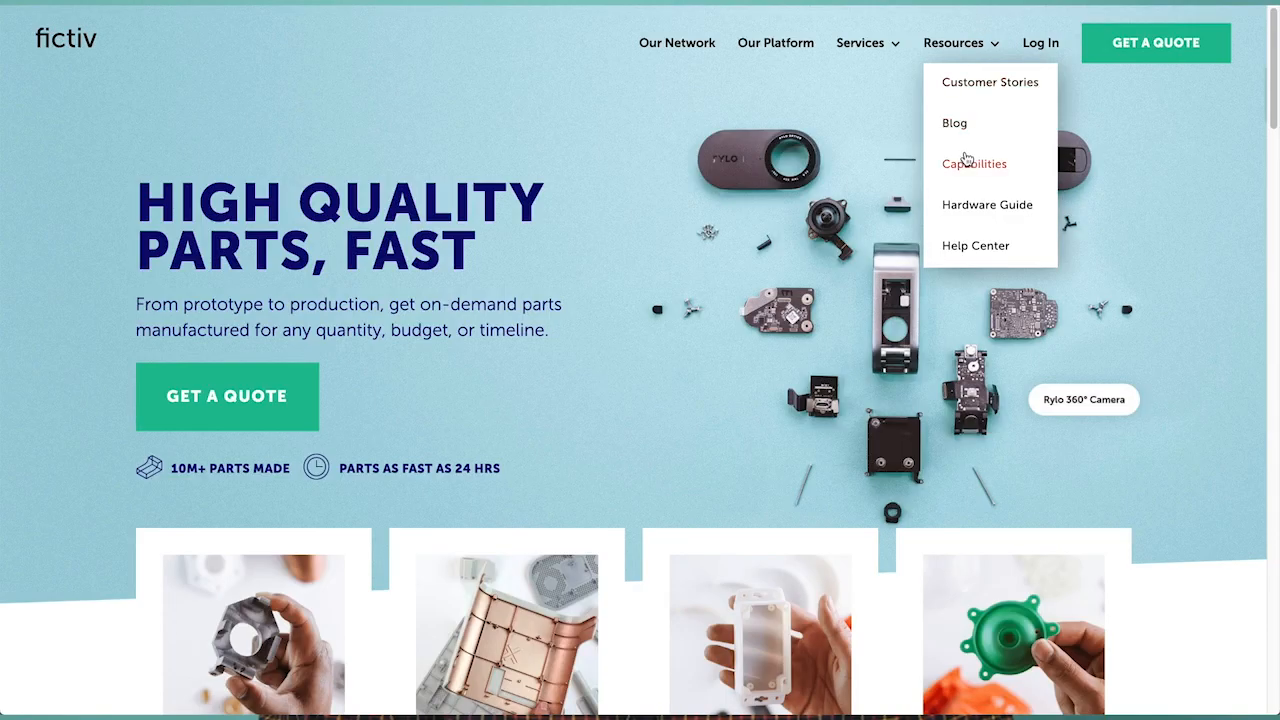
Start a new quote with testpart123.stp configured as CNC, 6061 Aluminum, quantity 2
click(973, 163)
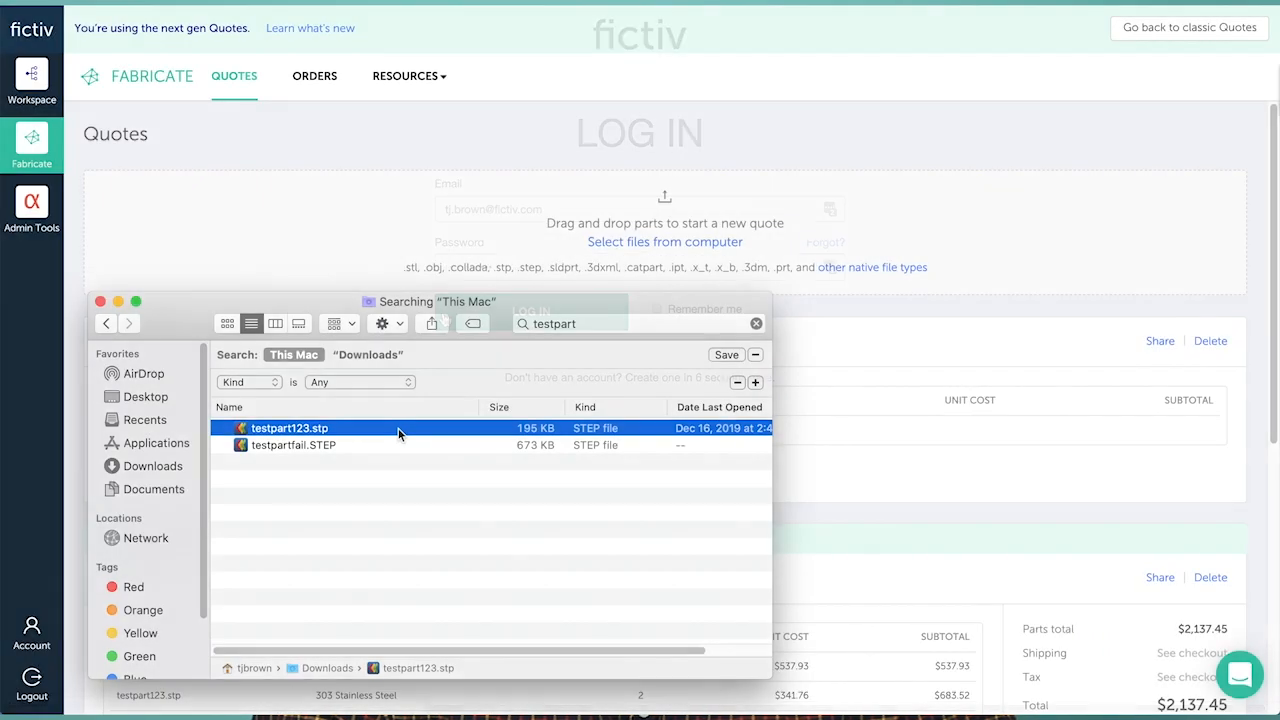
double_click(288, 428)
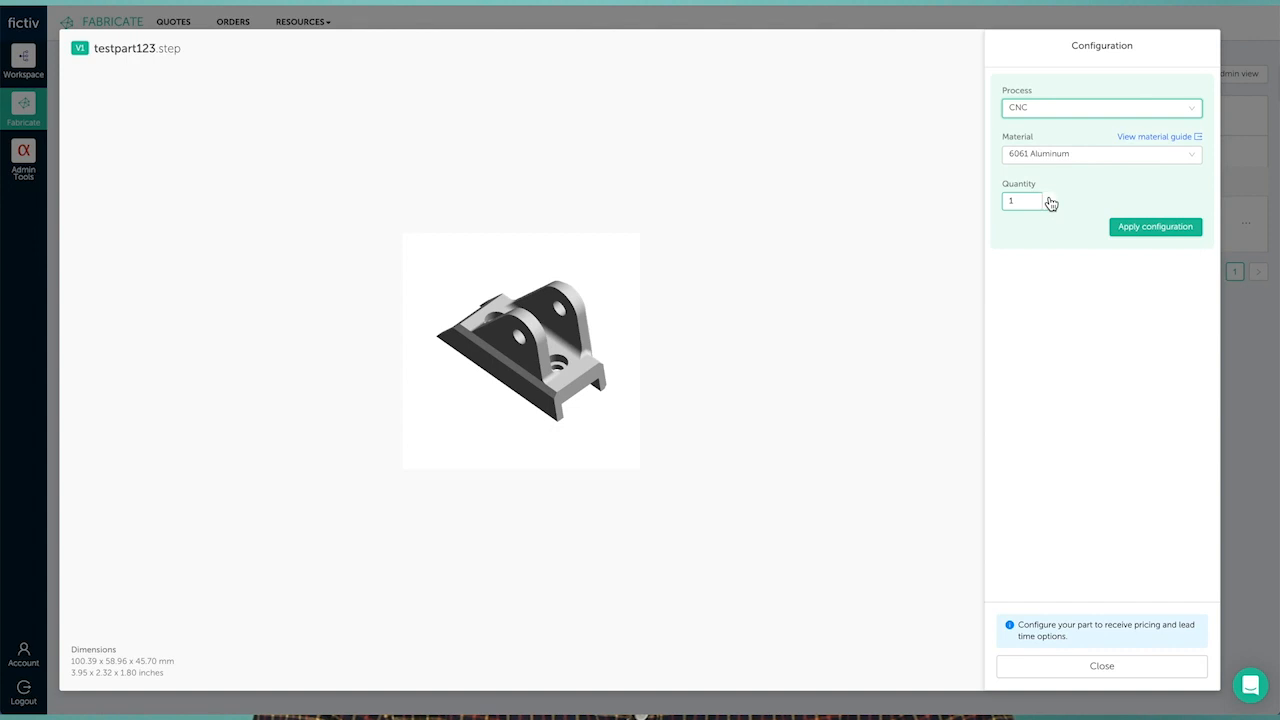
click(1155, 226)
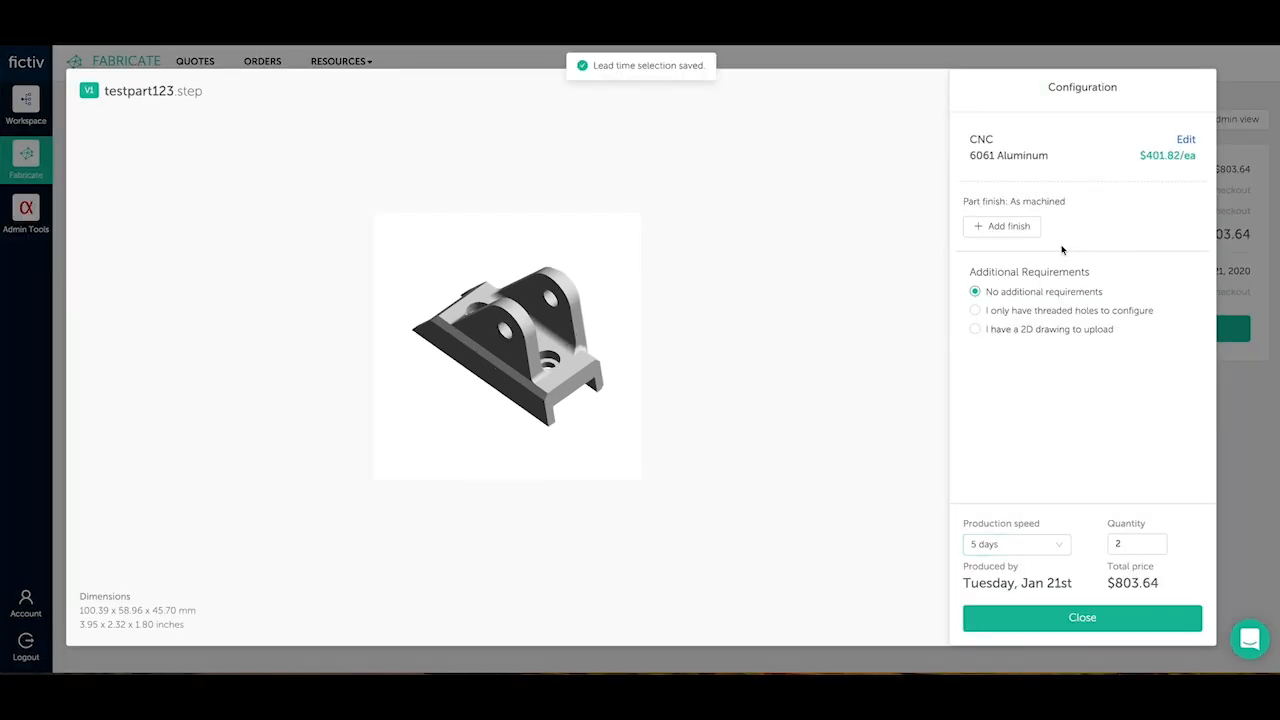
Settle on Media Blasting as the finish after trying Anodizing Type 2 and Nickel Plating
click(1002, 226)
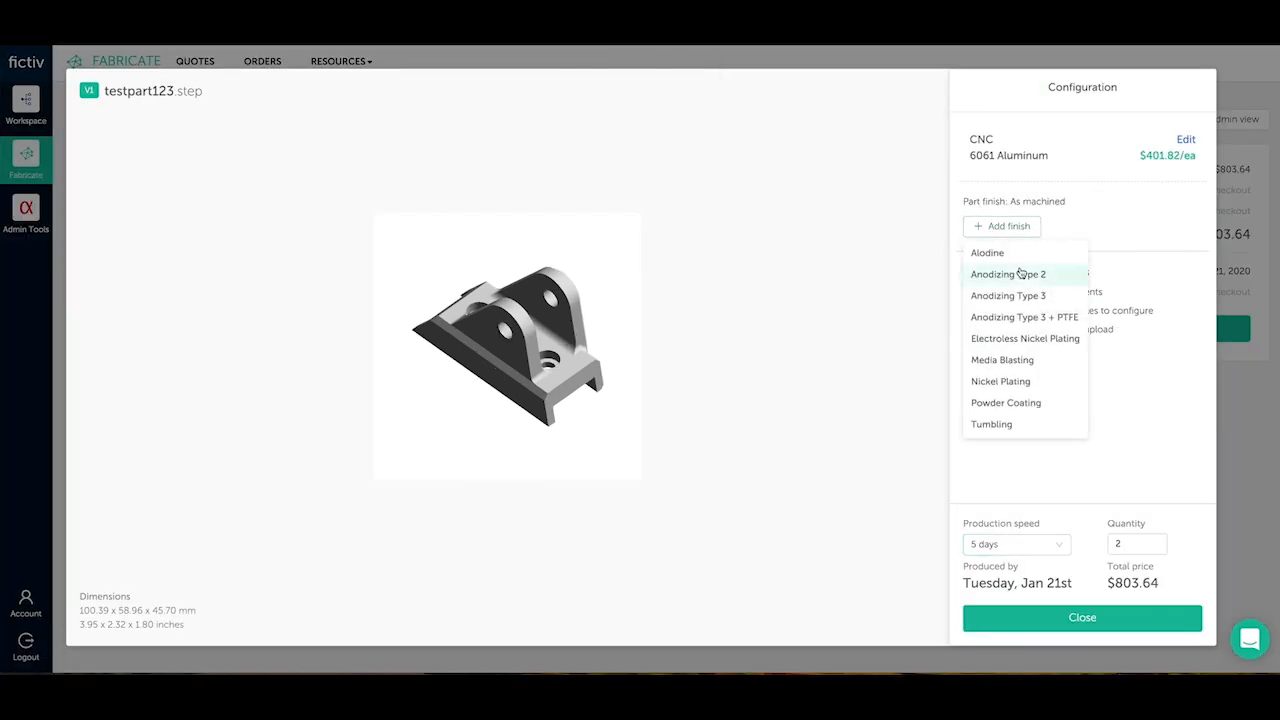
click(1008, 274)
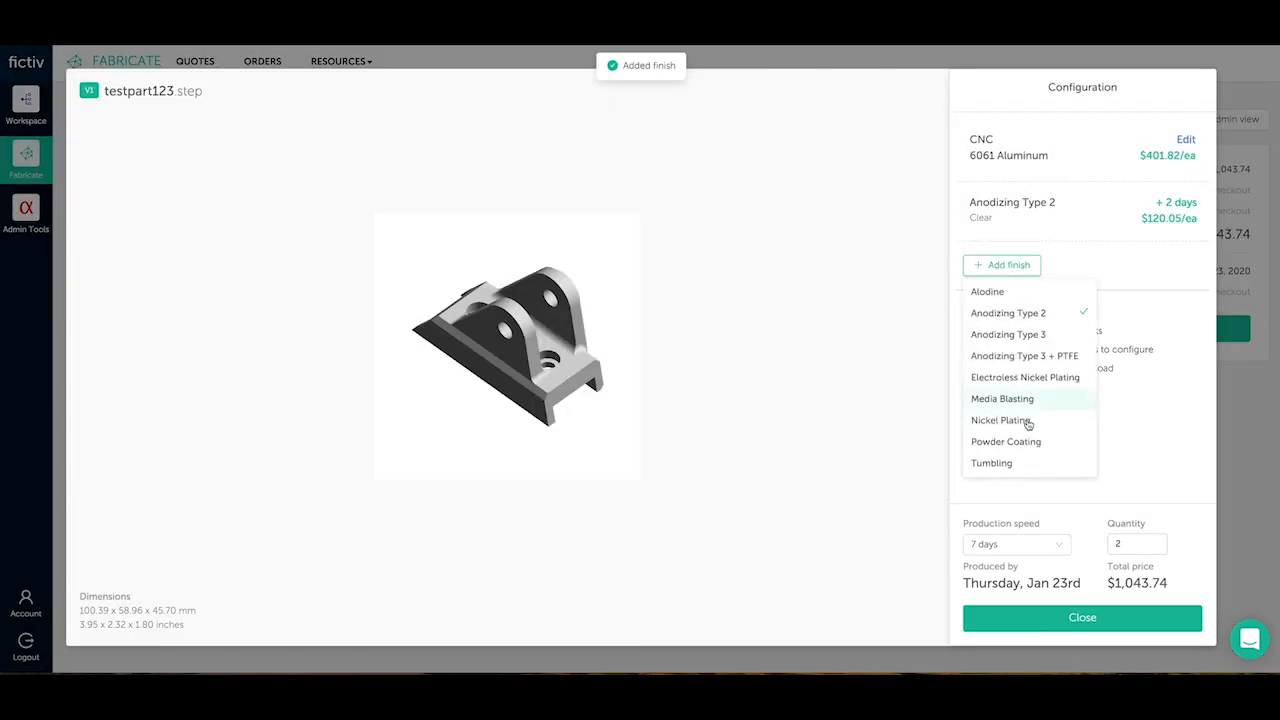
click(1000, 420)
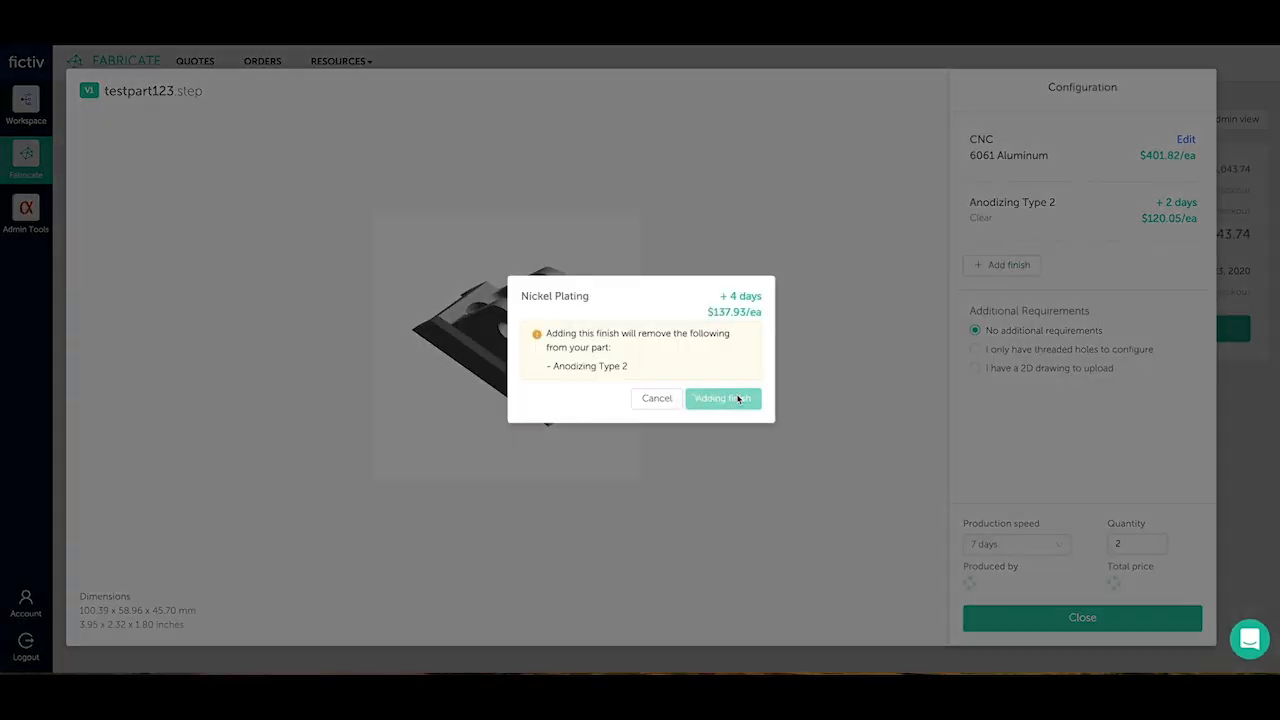
click(723, 398)
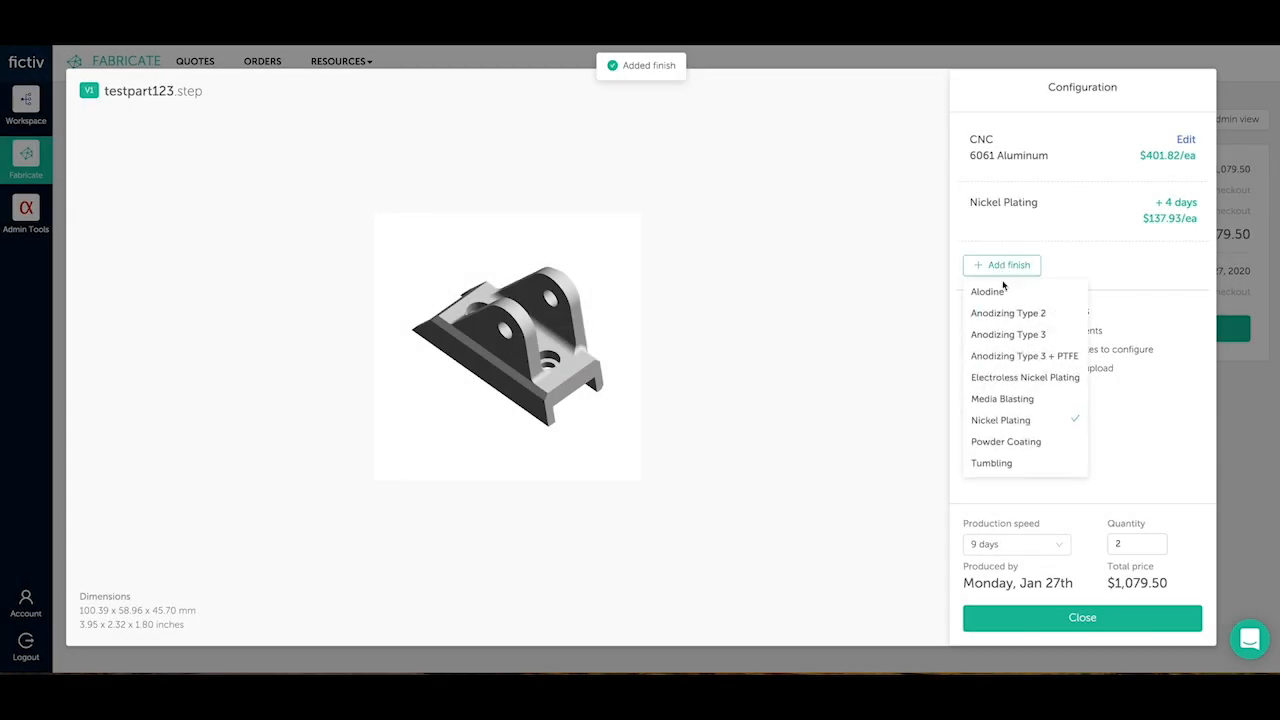
click(1001, 398)
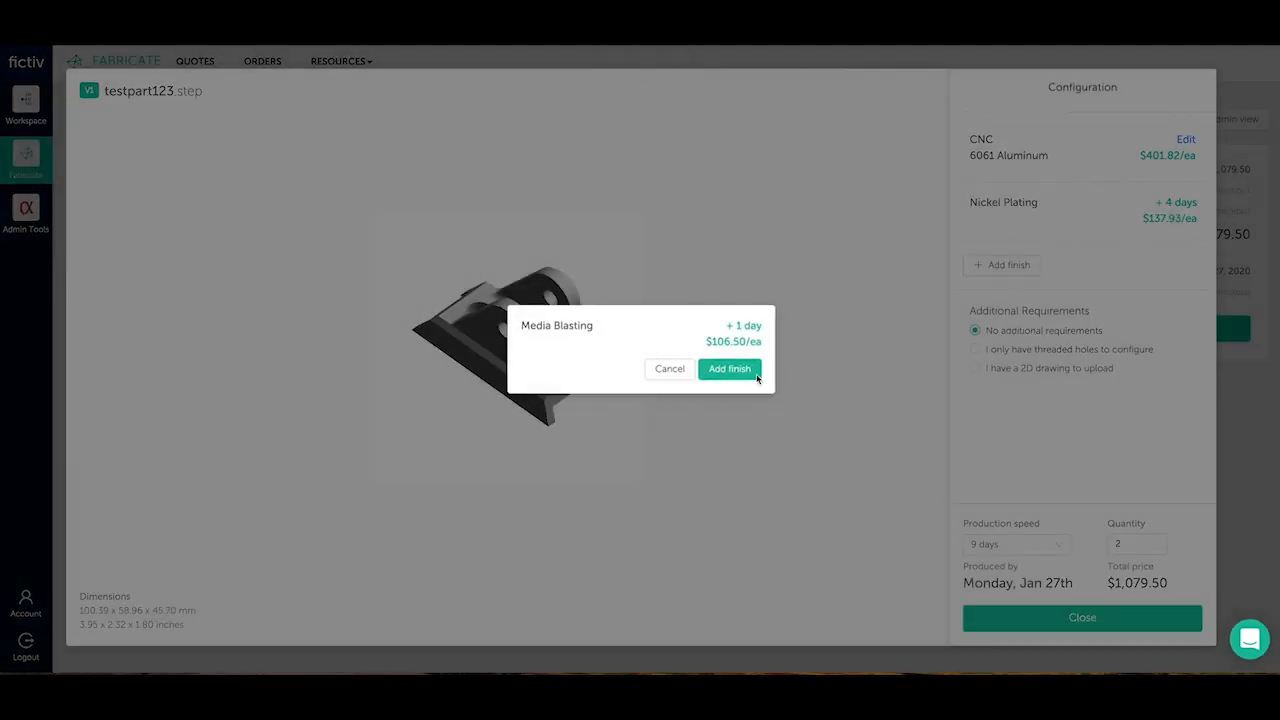
click(729, 368)
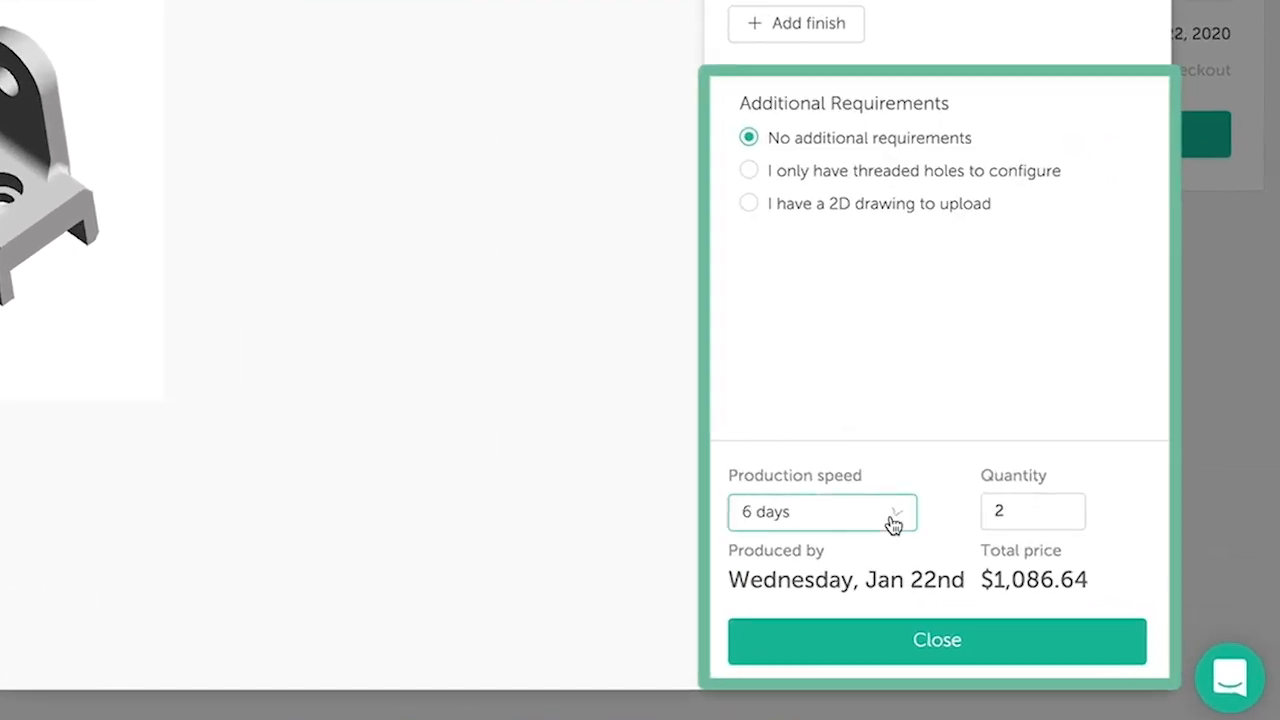
Set the production speed to the 8 days (Overseas) lead time
click(823, 512)
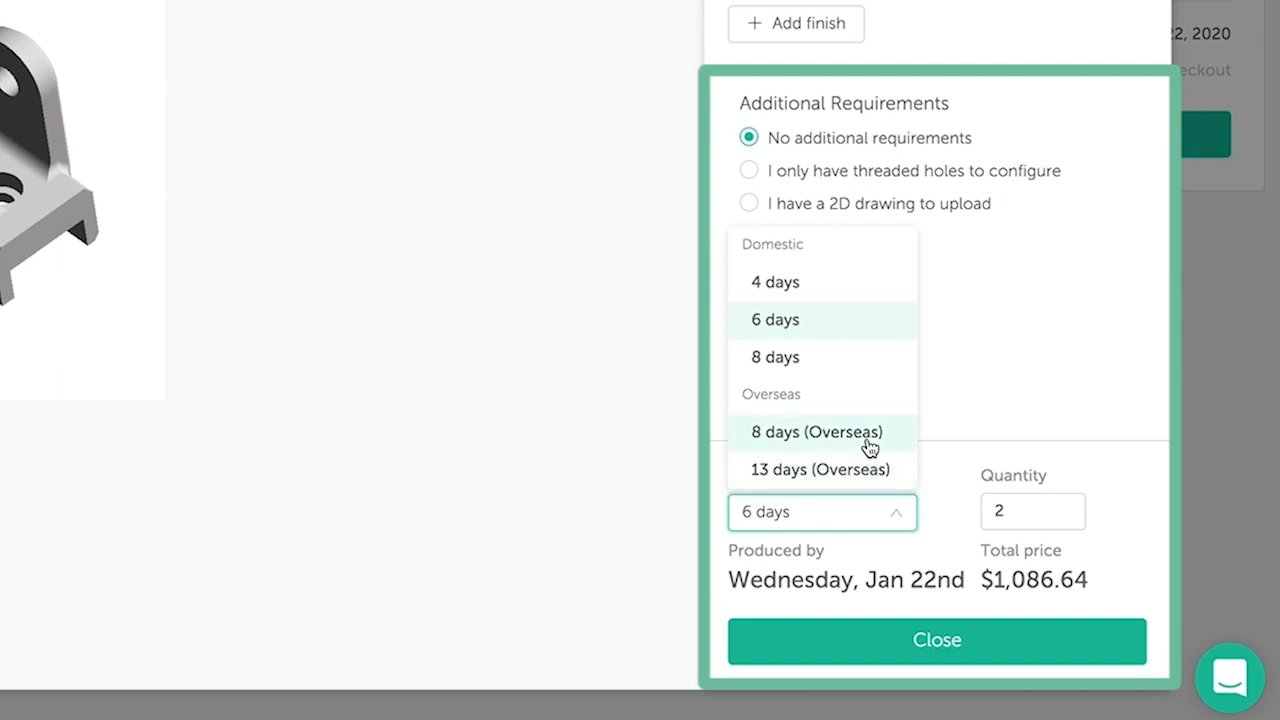
click(814, 432)
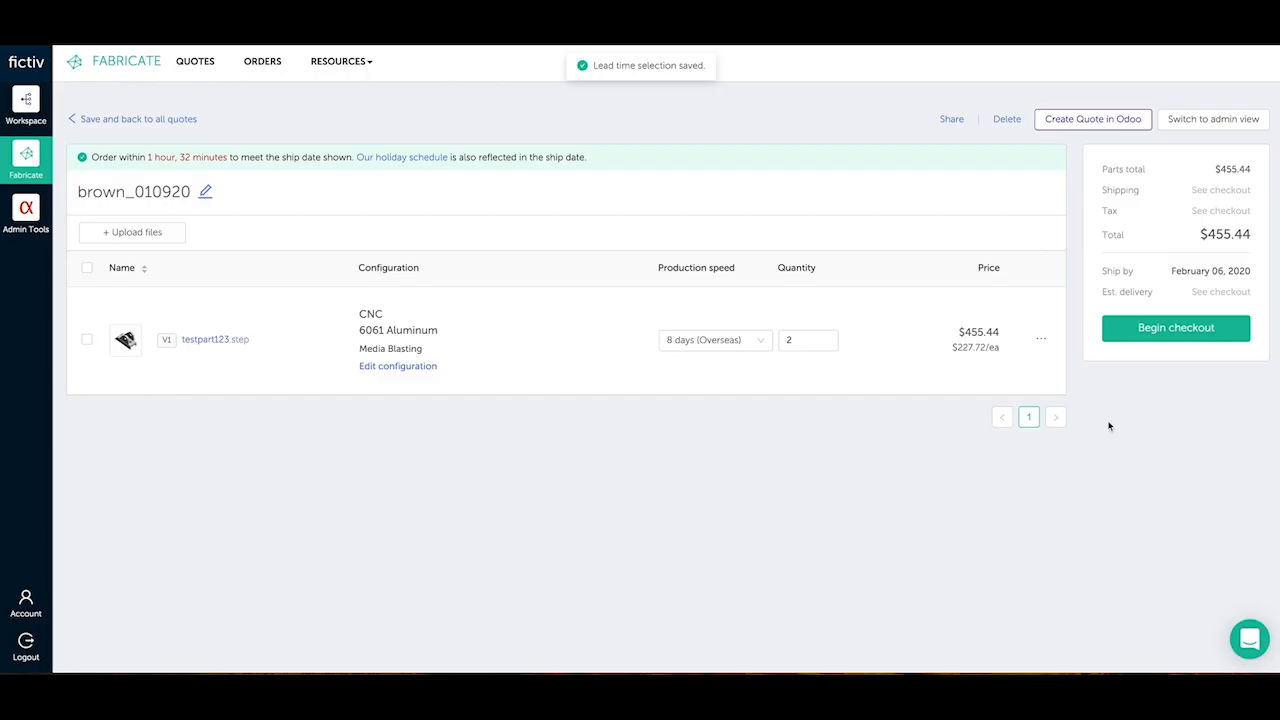